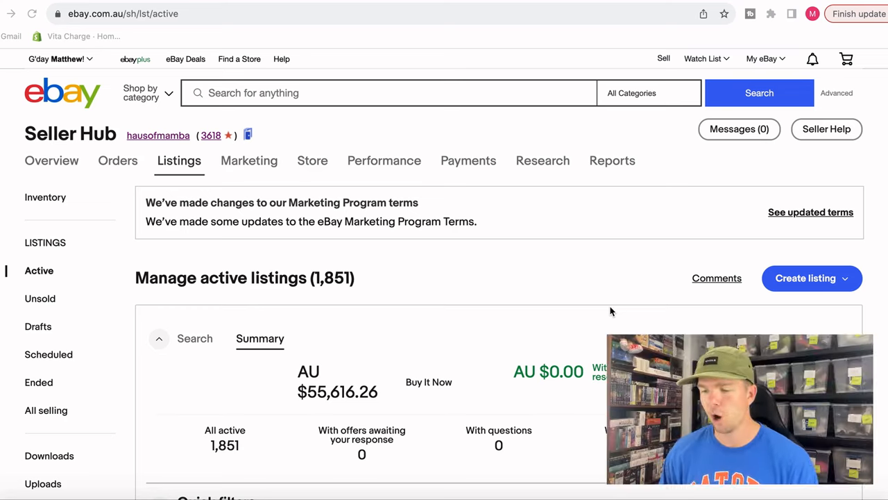
mouse_move(128, 183)
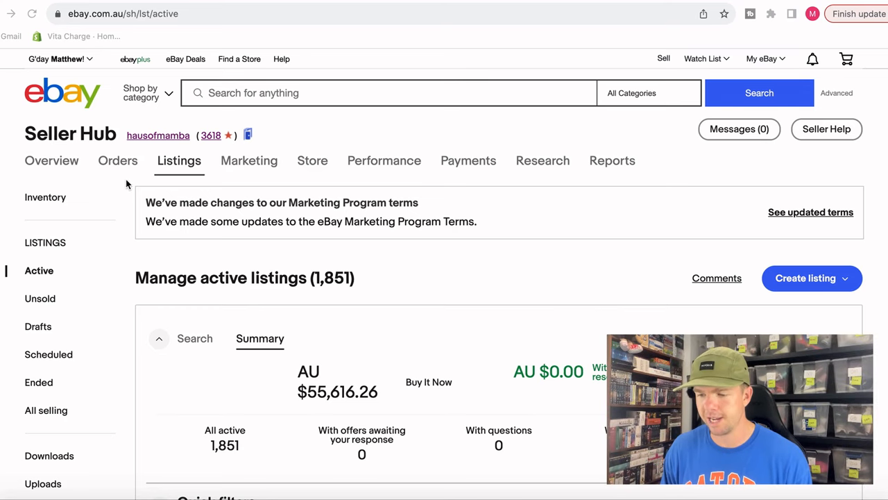
- Start a new listing via Create listing in the Listings dropdown
click(179, 161)
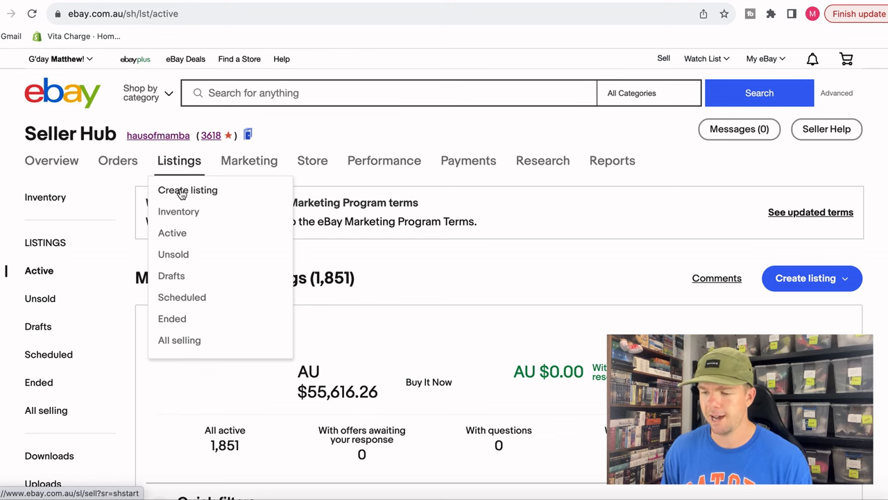
click(188, 189)
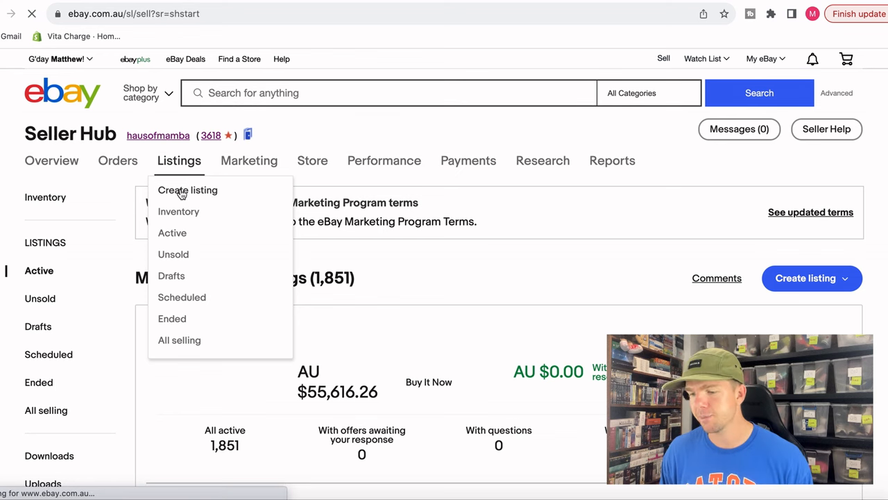
- Search 'Alias DVD Season 1-5' and review the suggested Alias DVD catalog matches
click(187, 188)
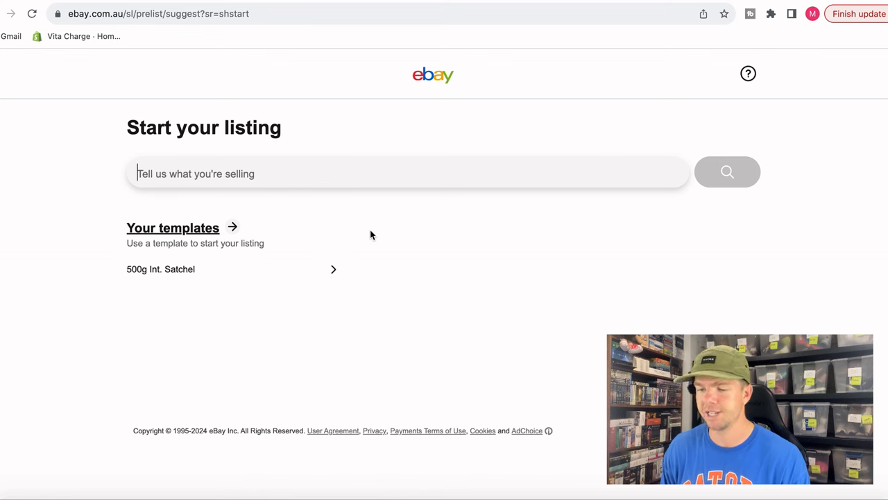
text(Alias)
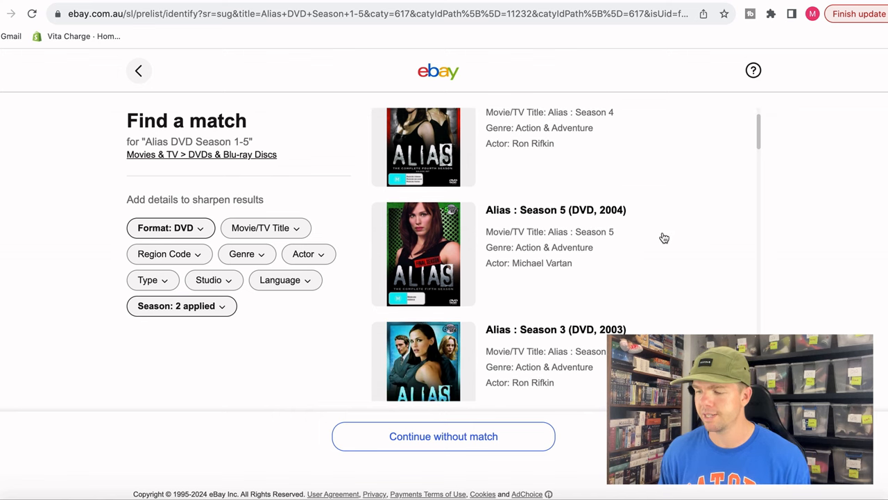
scroll(down, 3)
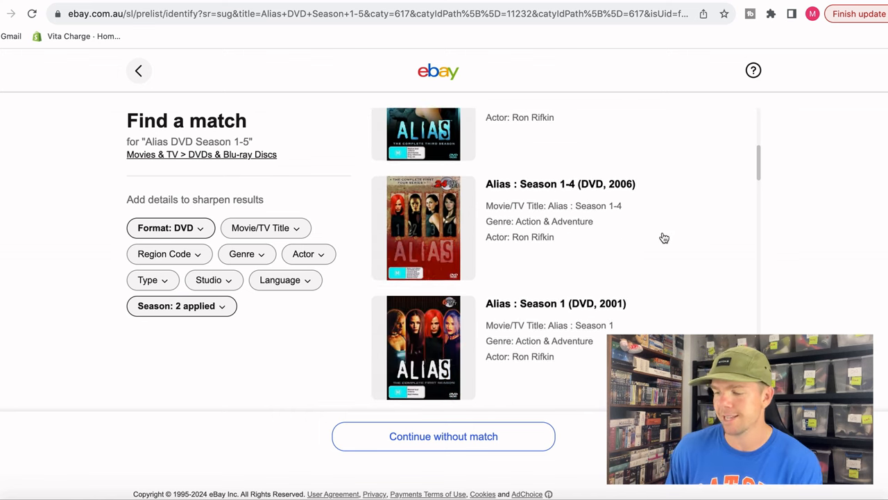
scroll(down, 3)
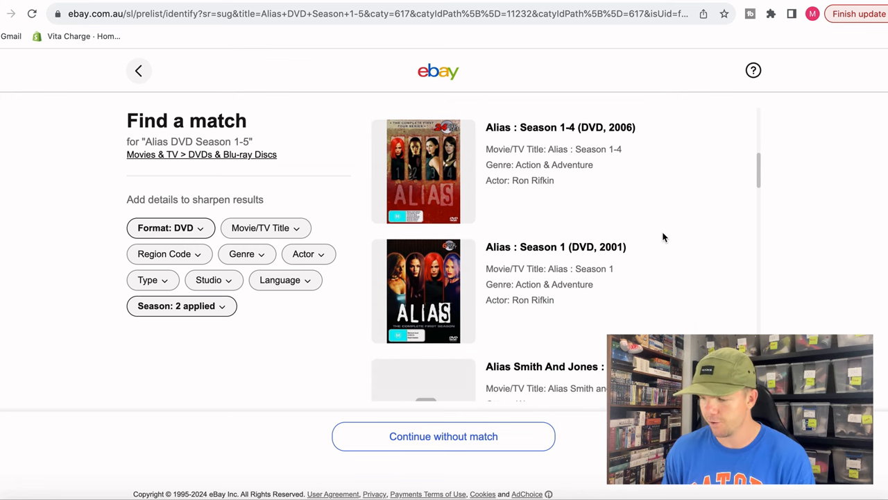
mouse_move(781, 259)
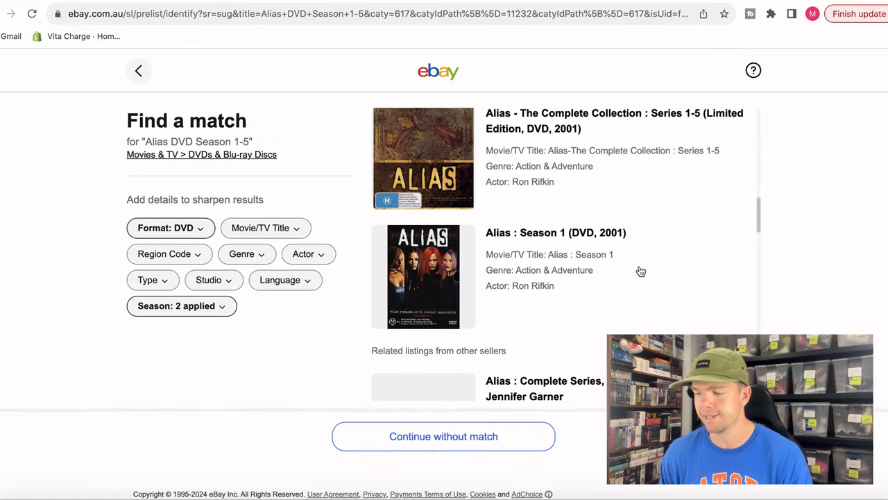
scroll(up, 3)
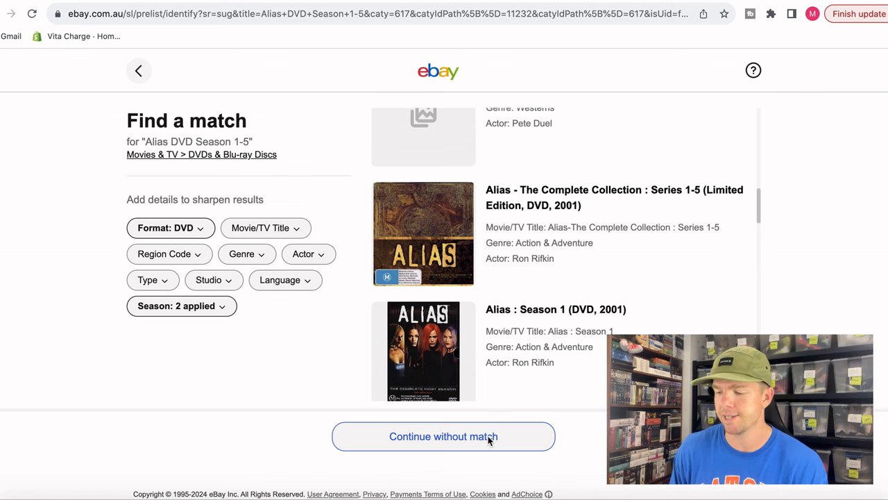
- Continue without a catalog match, marking the item's condition as Very good
click(443, 436)
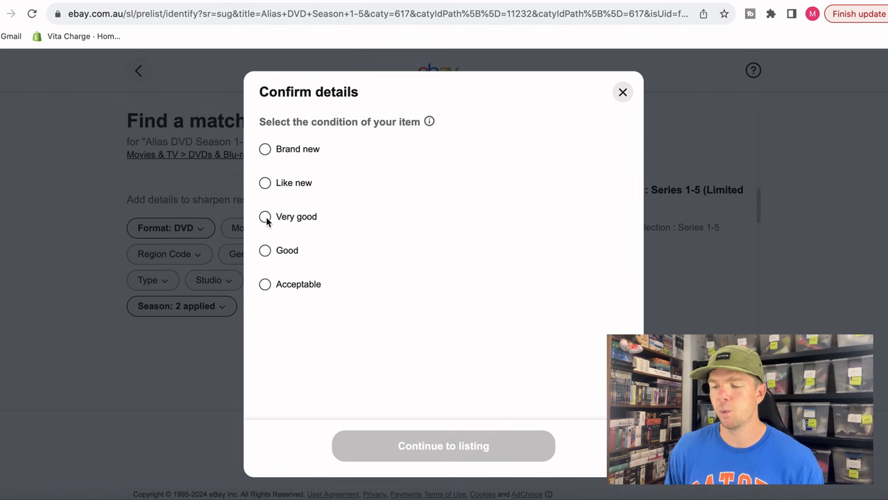
click(264, 216)
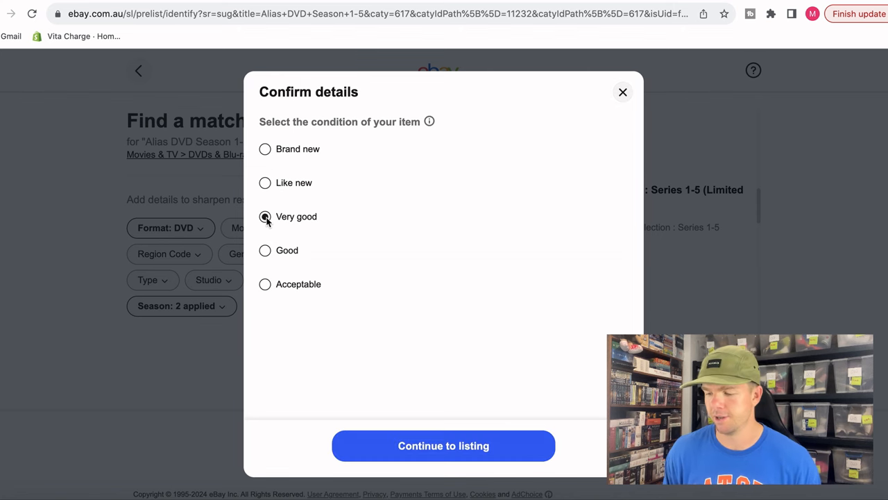
click(445, 446)
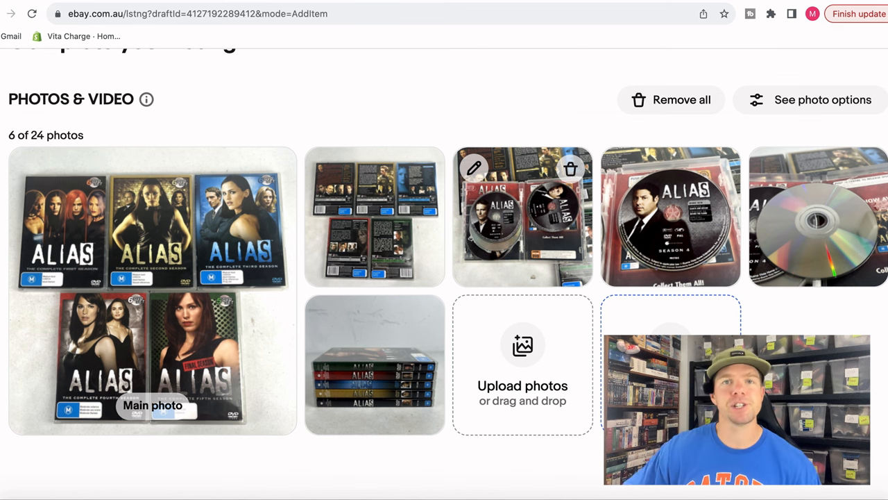
mouse_move(375, 217)
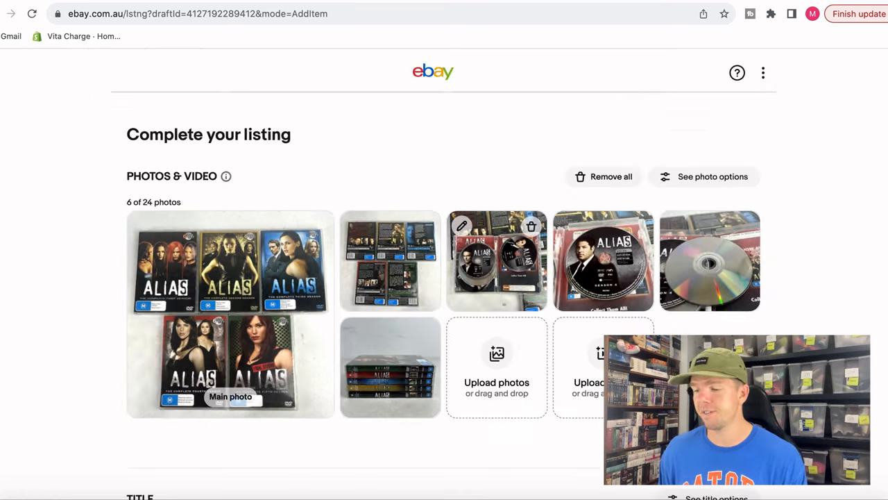
- Scroll past Photos & Video to the empty Item title field
scroll(down, 3)
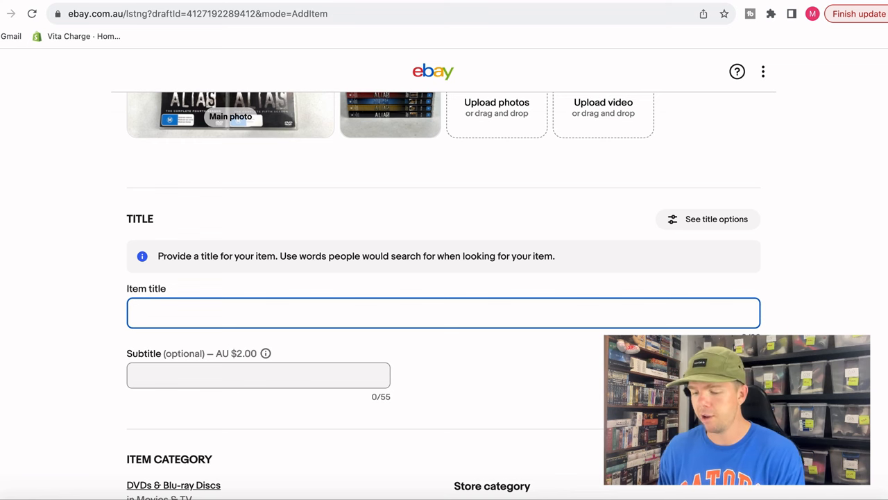
- Enter the title 'Alias DVD Season 1-5 Region 4'
text(Alias)
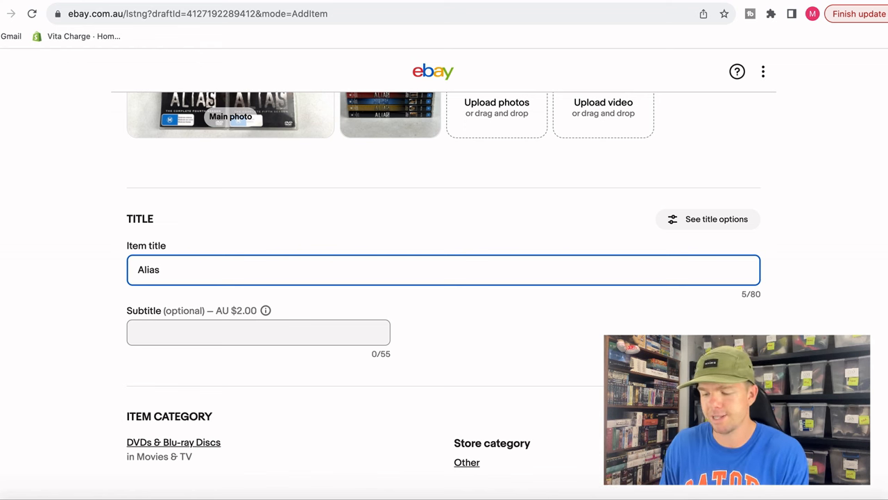
text(DVD Season 1-5)
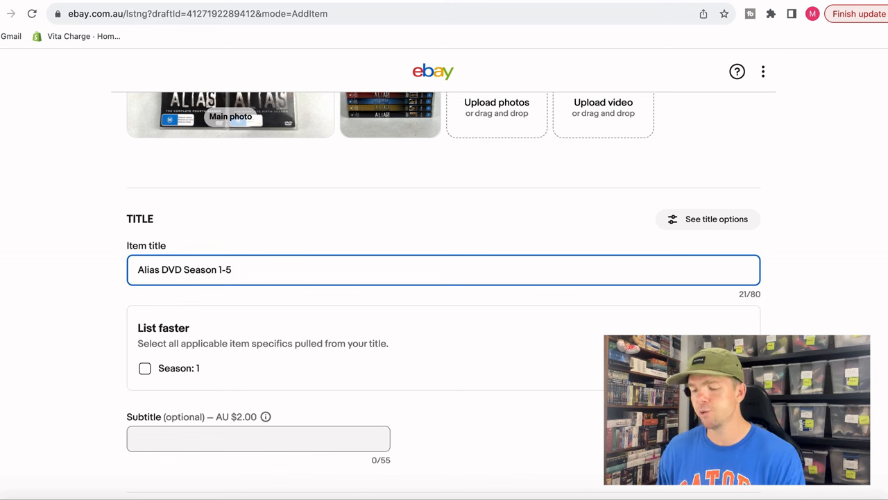
text(Region 4)
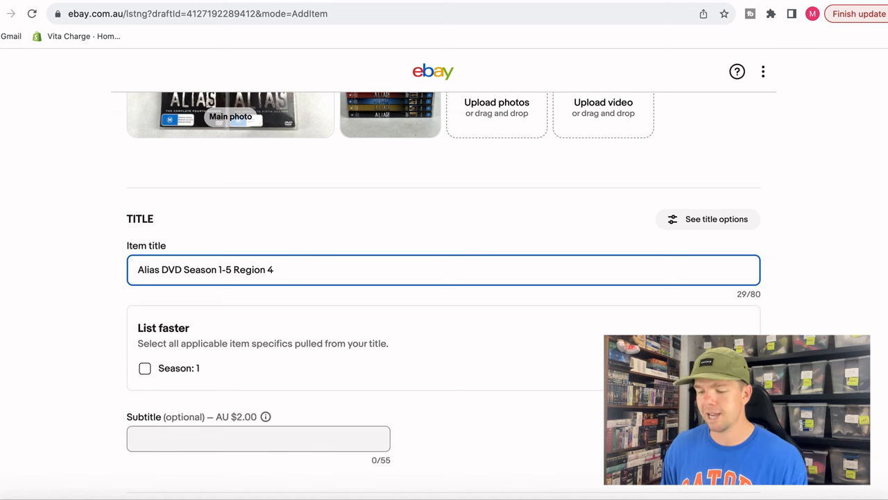
- Append 'Complete Series Set 30-Disc Set' to the title, reaching 61 of 80 characters
text(Complete)
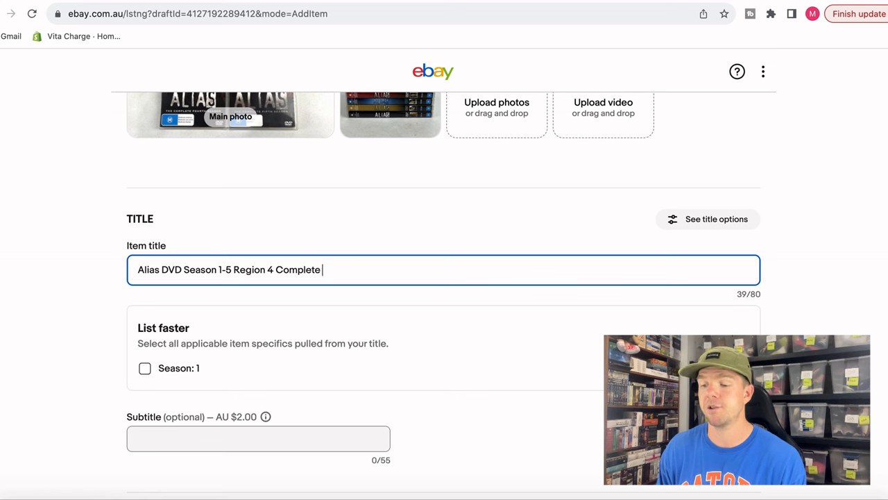
text(Series Set)
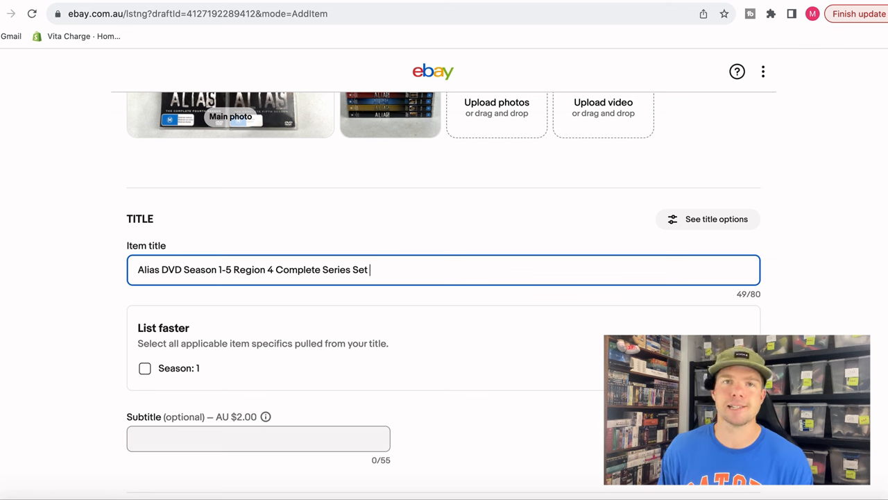
text(30-)
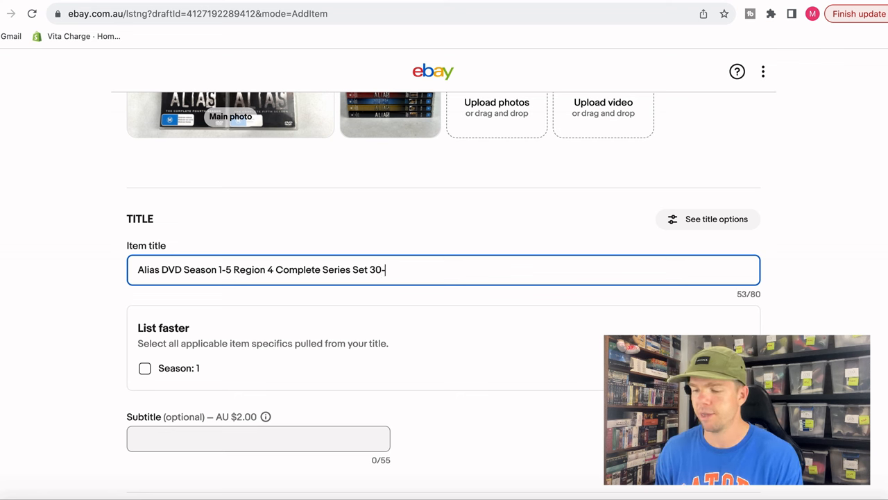
text(Disc Set)
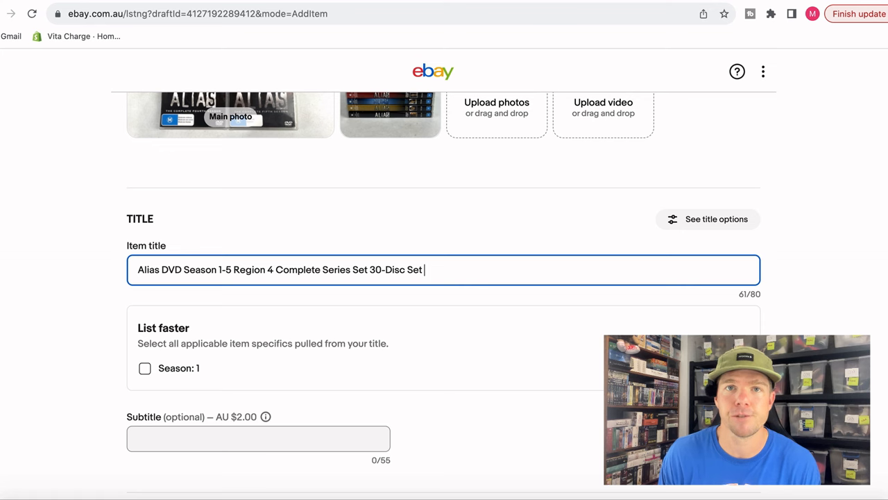
- Scroll to the DVDs & Blu-ray Discs category and prefilled Format DVD, Title Alias specifics
scroll(down, 3)
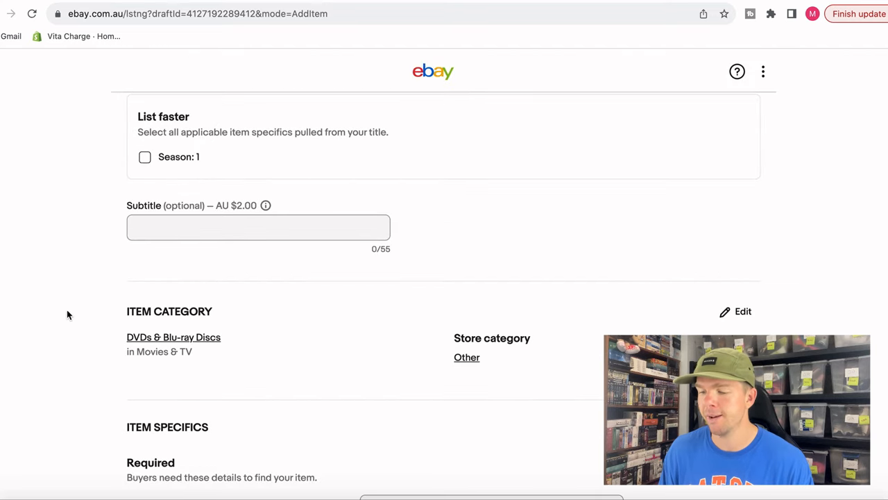
scroll(down, 3)
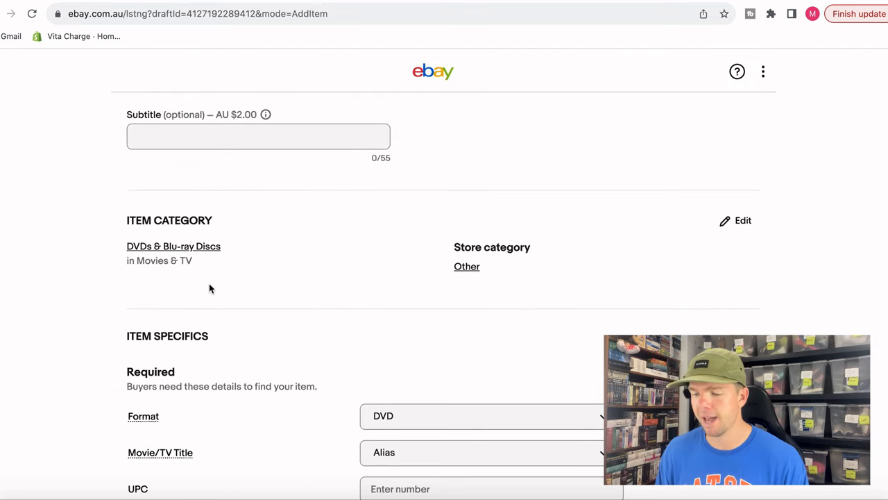
scroll(down, 3)
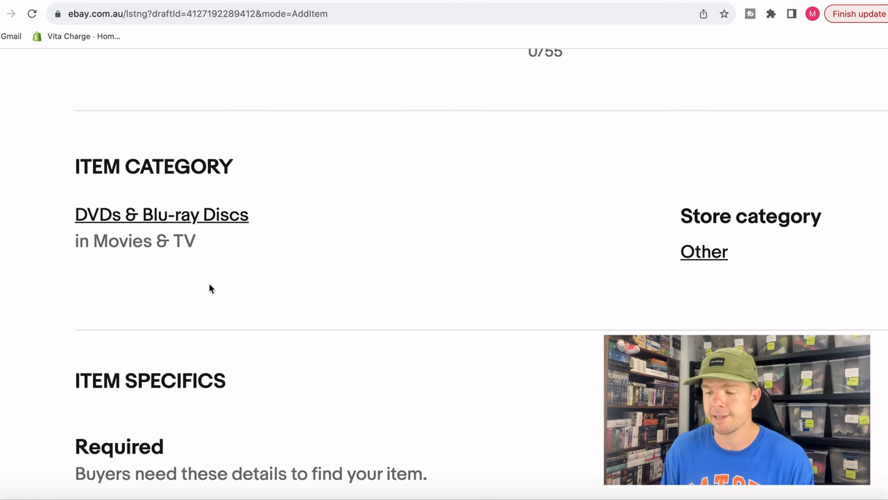
scroll(down, 3)
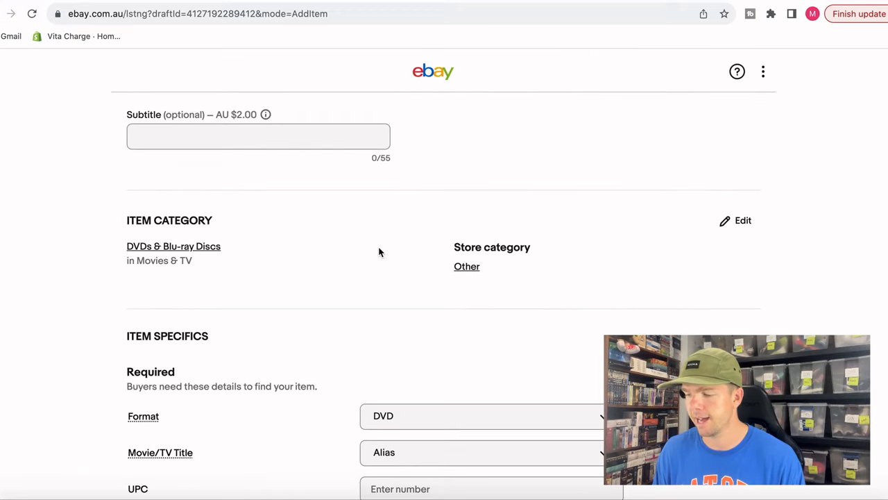
scroll(down, 3)
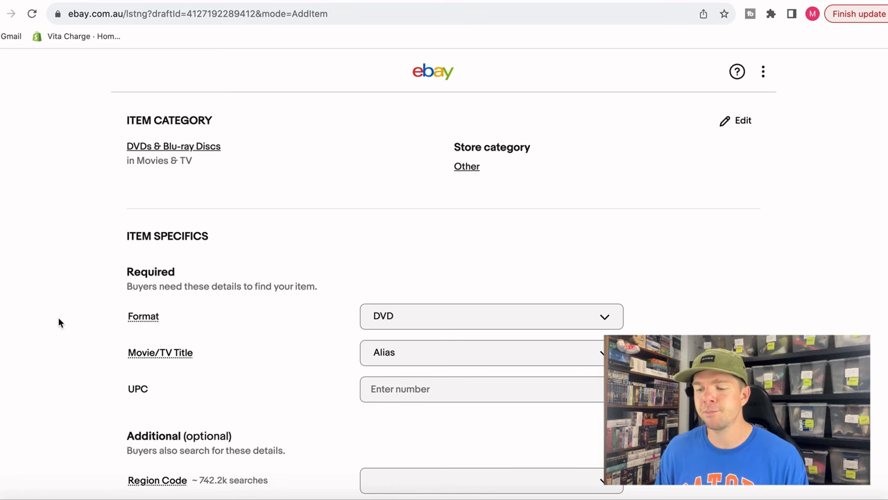
- Scroll to the empty optional specifics: Region Code, Genre, Actor and Type
scroll(down, 3)
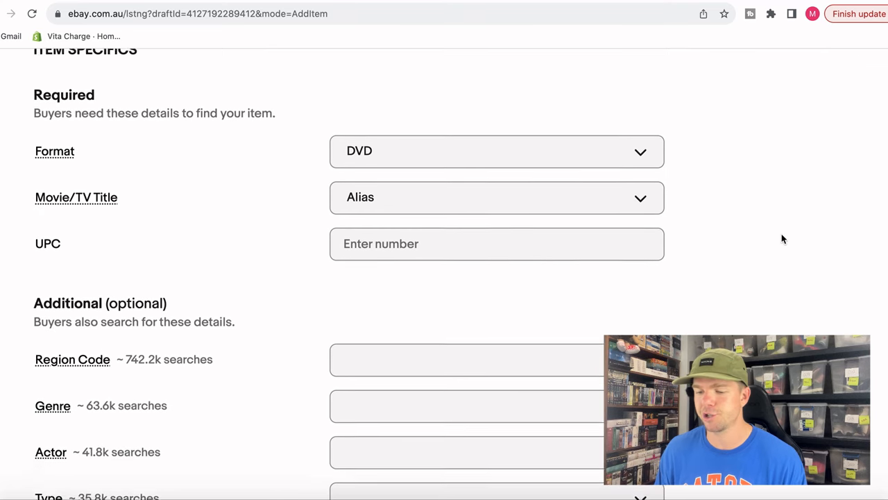
scroll(down, 3)
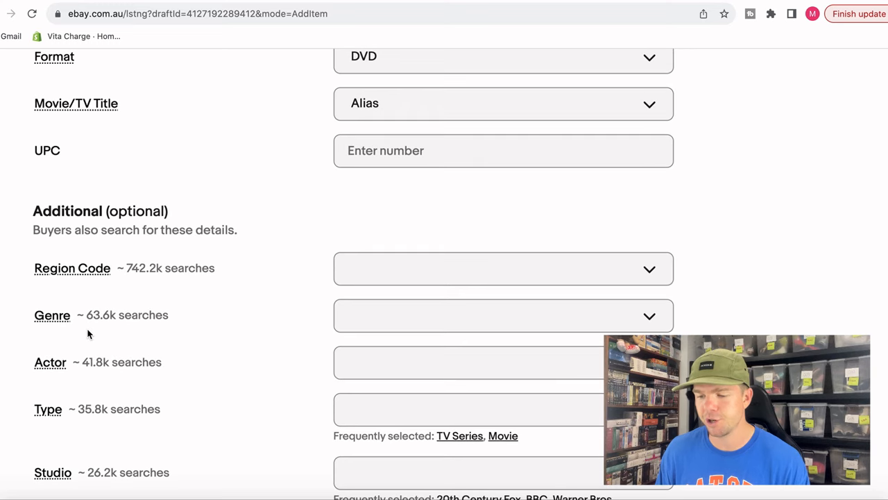
scroll(down, 3)
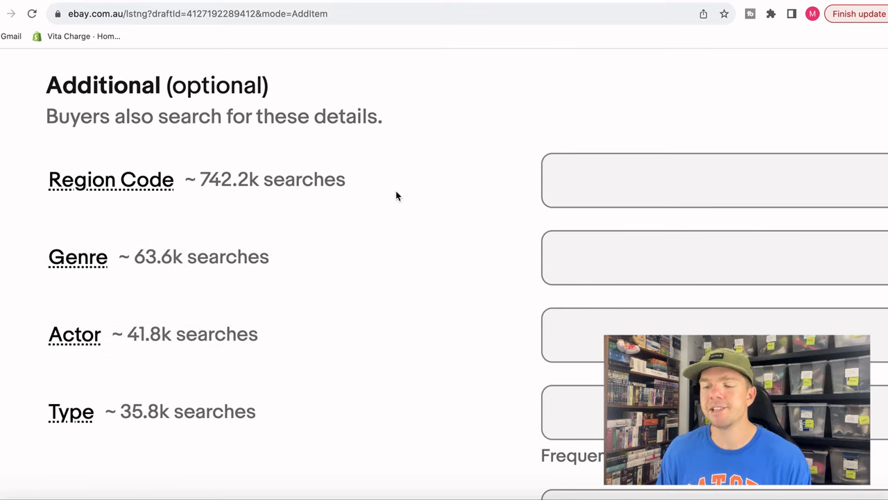
mouse_move(214, 193)
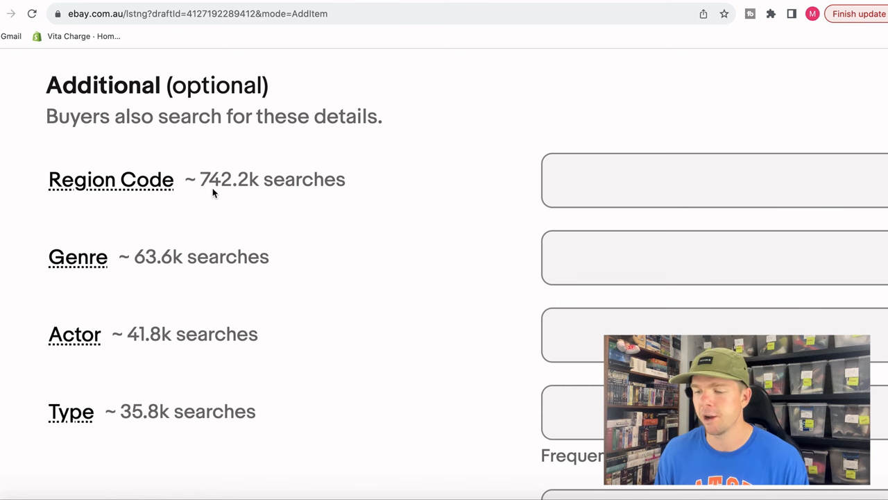
mouse_move(251, 202)
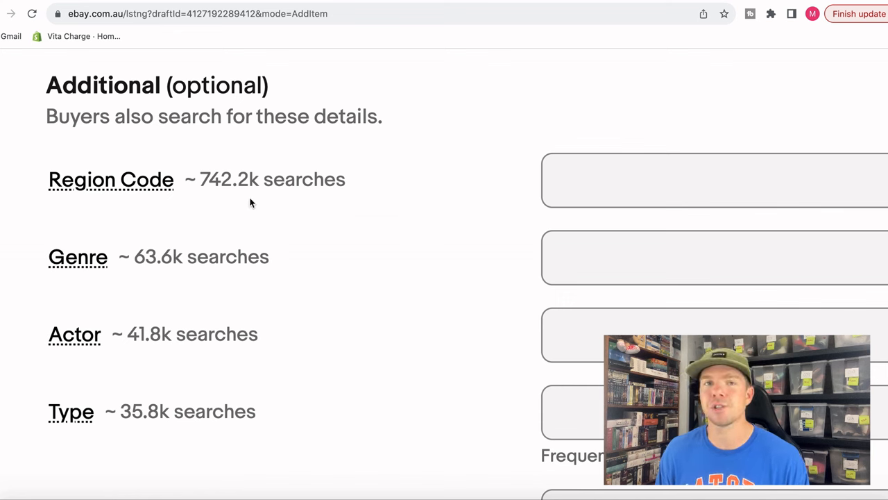